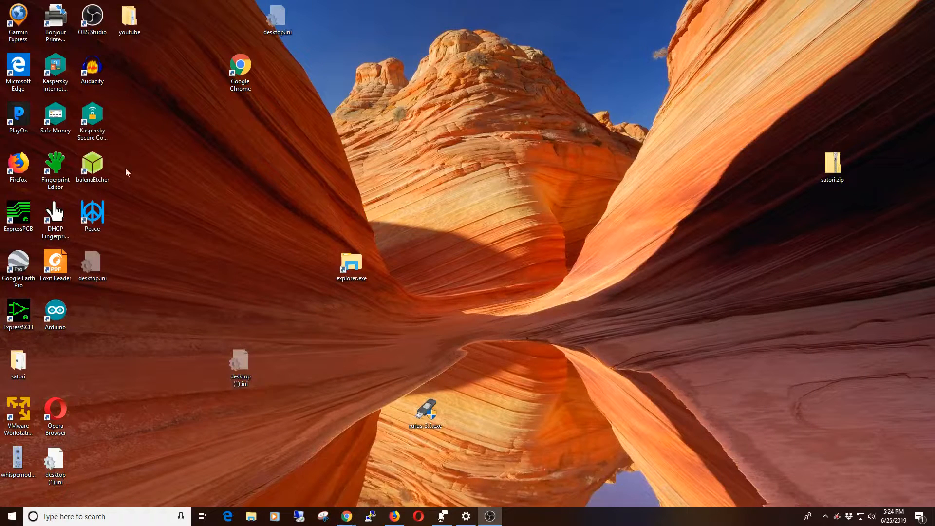
Launch balenaEtcher from its Windows desktop shortcut.
left_click(92, 166)
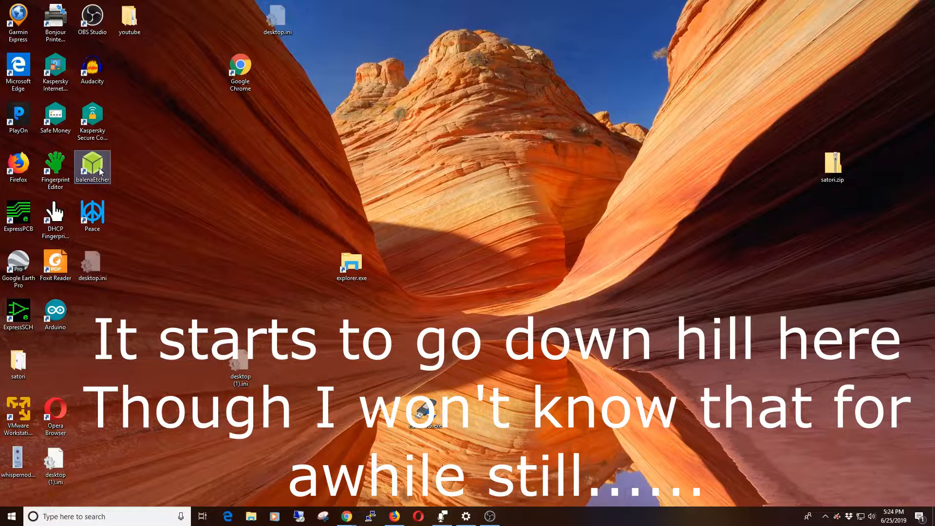
double_click(92, 166)
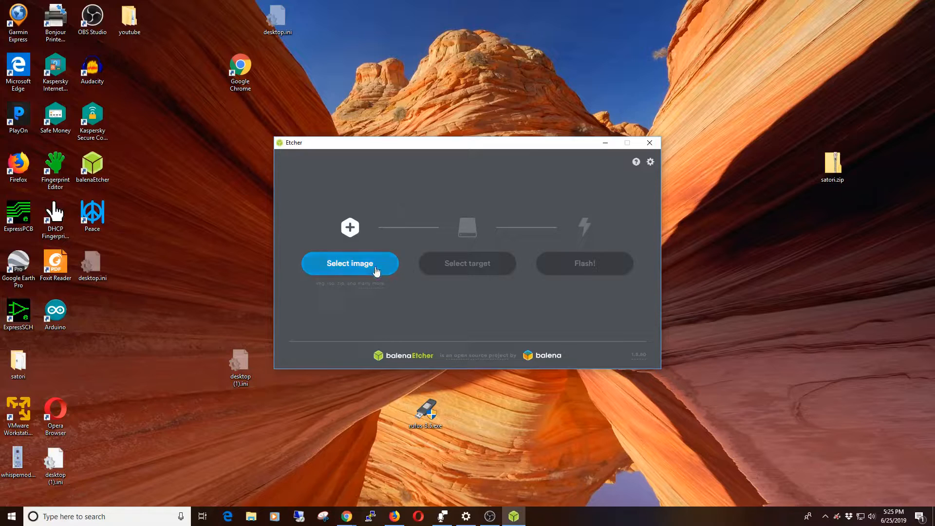
Filter the file picker by *.iso and pick bodhi-5.0.0-64.iso from Downloads.
left_click(350, 263)
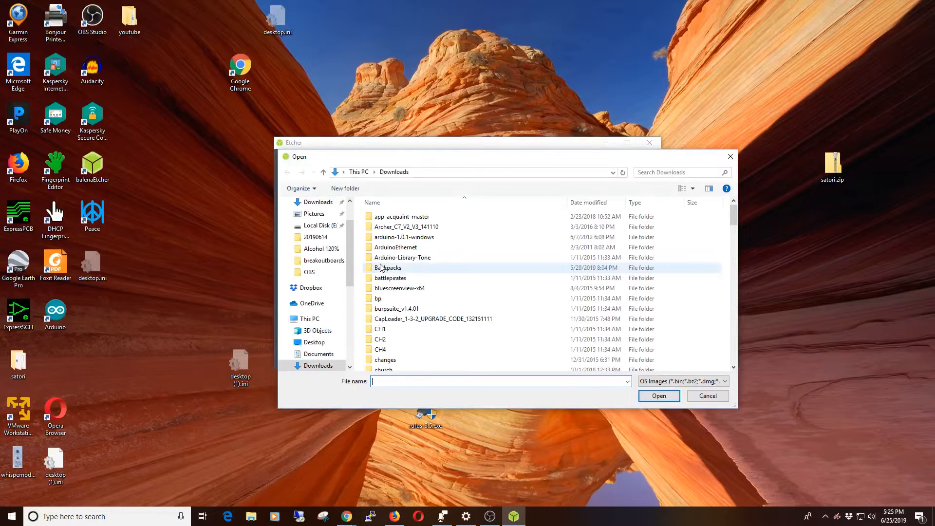
left_click(483, 381)
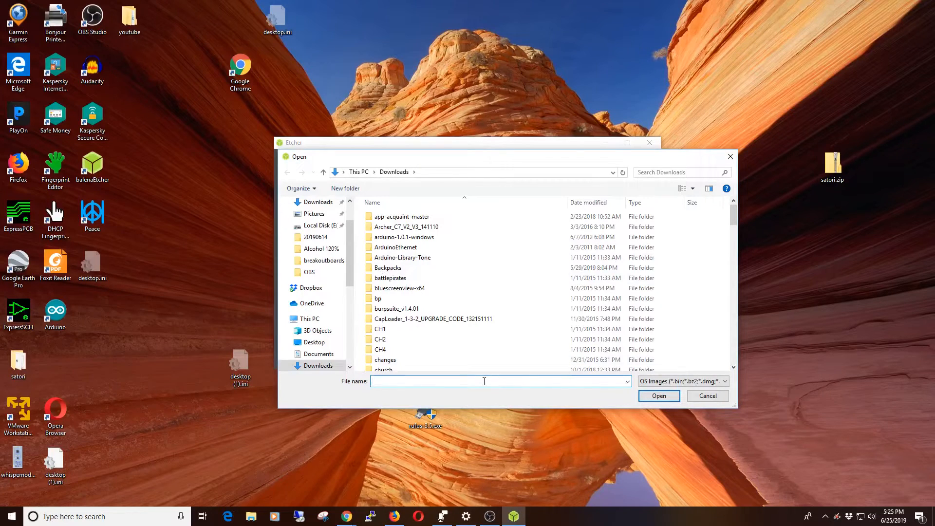
type("*.iso")
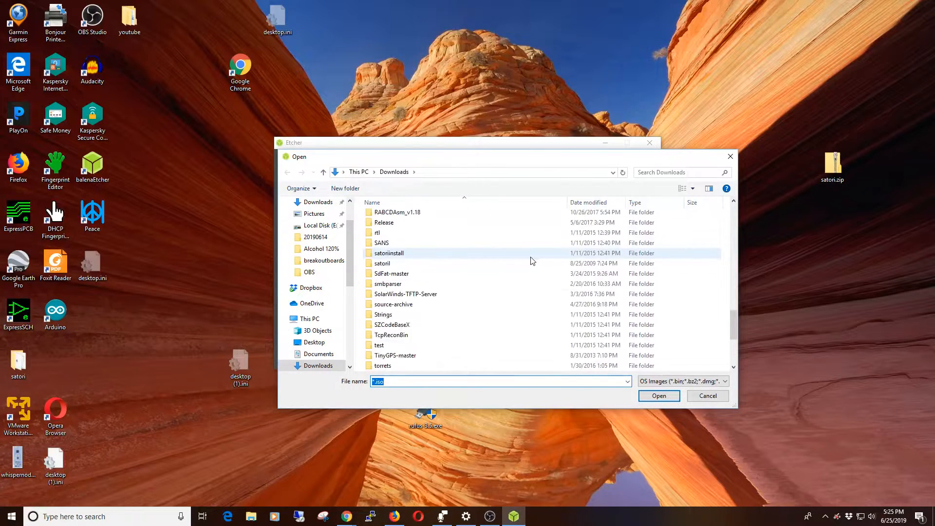
scroll("down", 3)
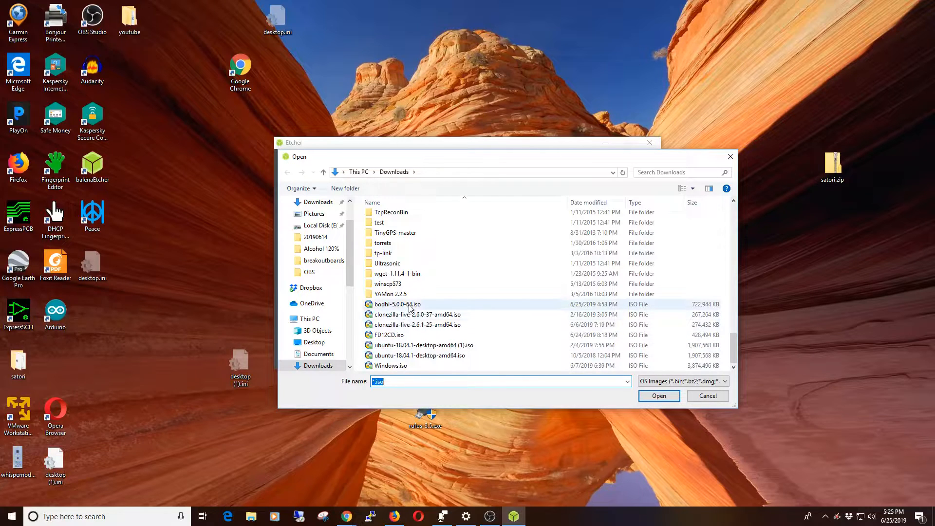
left_click(659, 396)
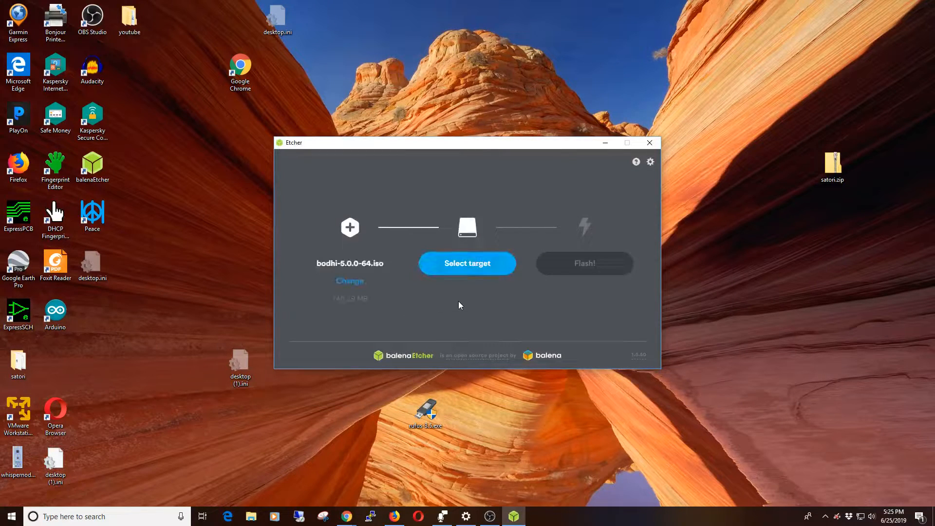
Select the Generic USB SD Reader USB Device (31.91 GB) as target and continue.
left_click(467, 264)
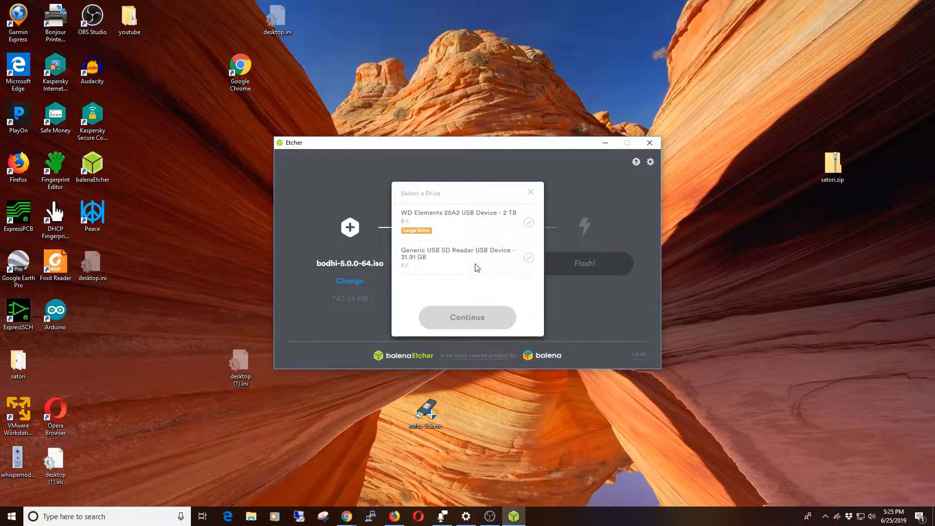
mouse_move(452, 267)
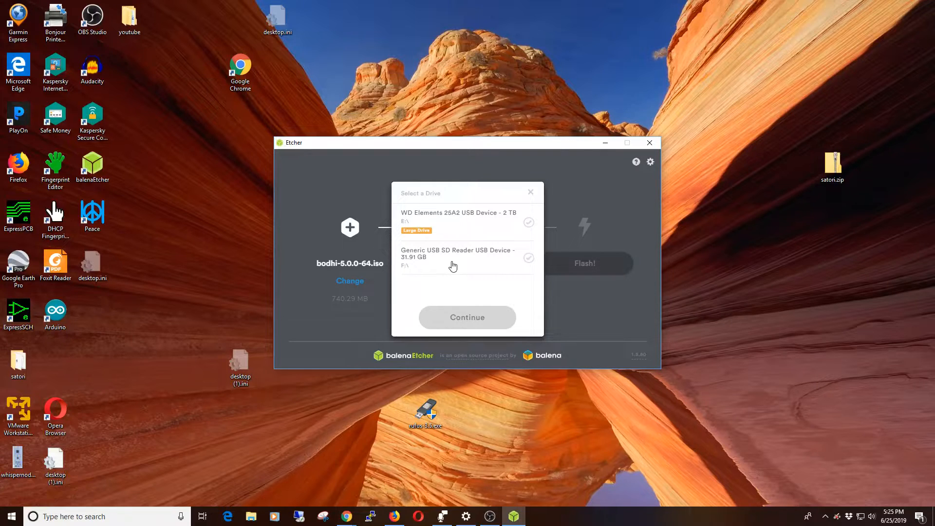
left_click(467, 253)
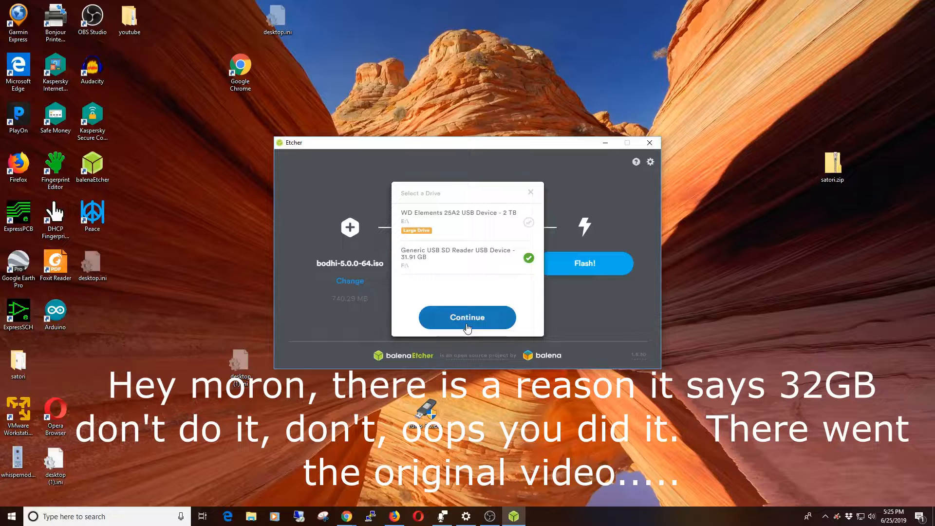
left_click(468, 318)
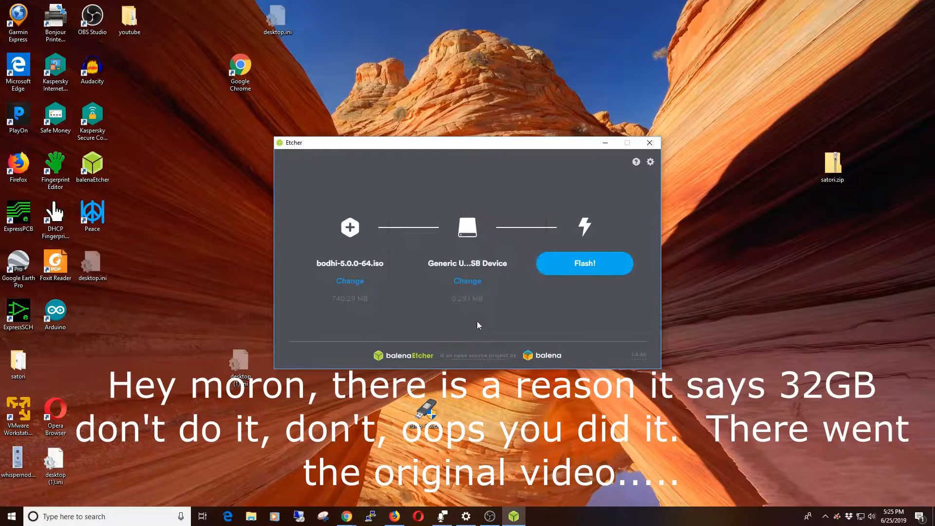
Flash bodhi-5.0.0-64.iso onto the Generic USB SD Reader drive.
left_click(585, 263)
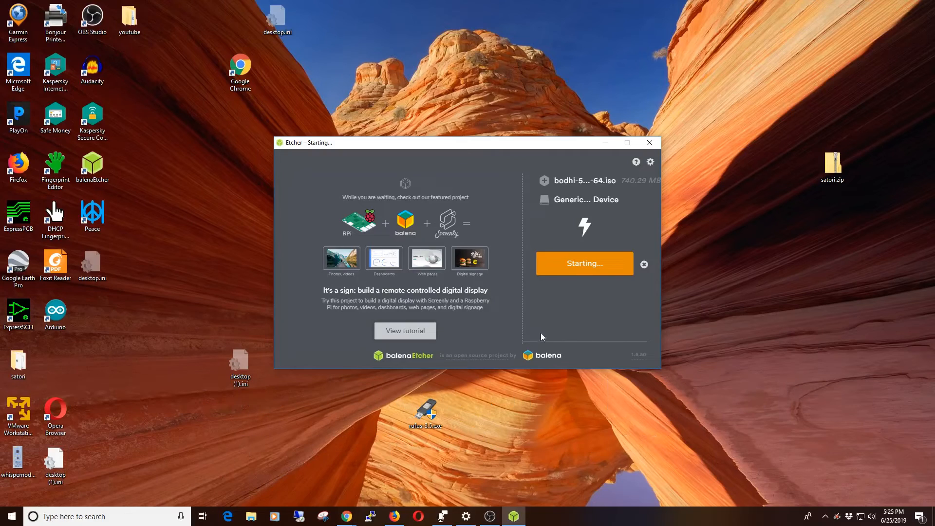
mouse_move(614, 337)
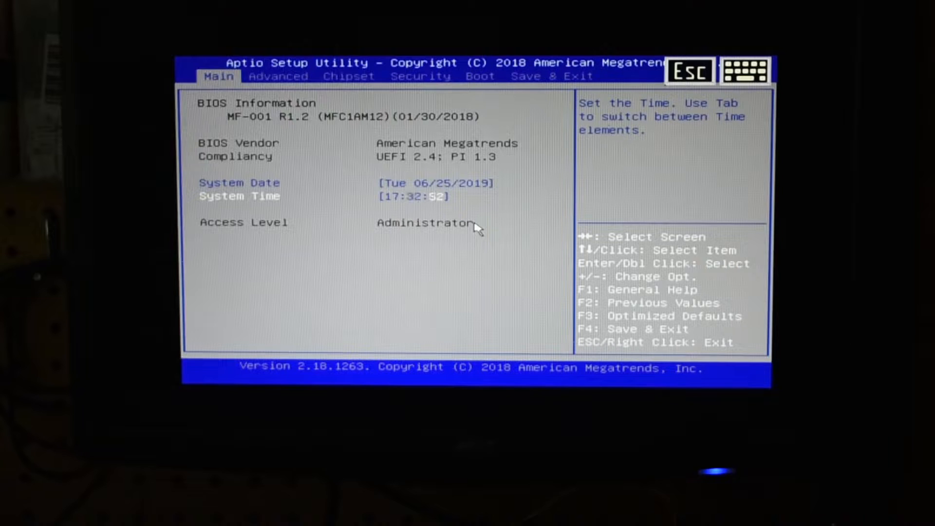
left_click(278, 77)
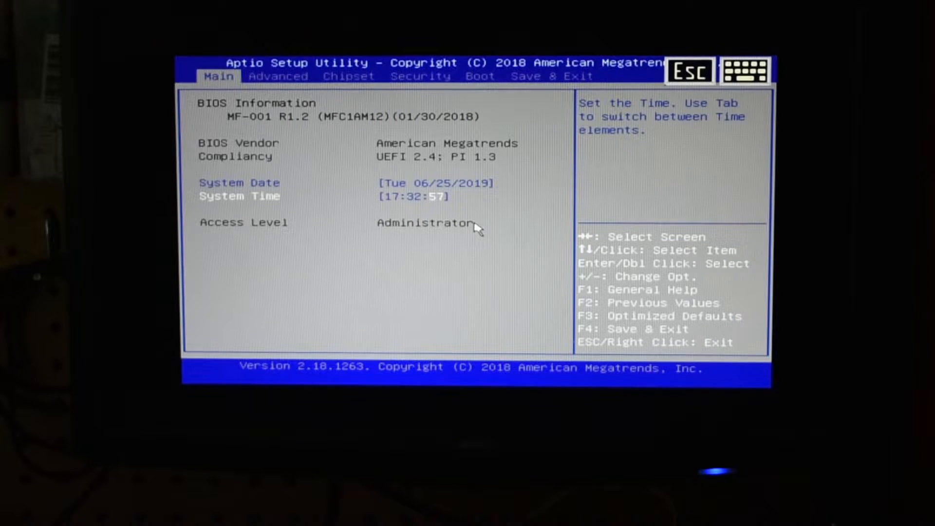
left_click(279, 77)
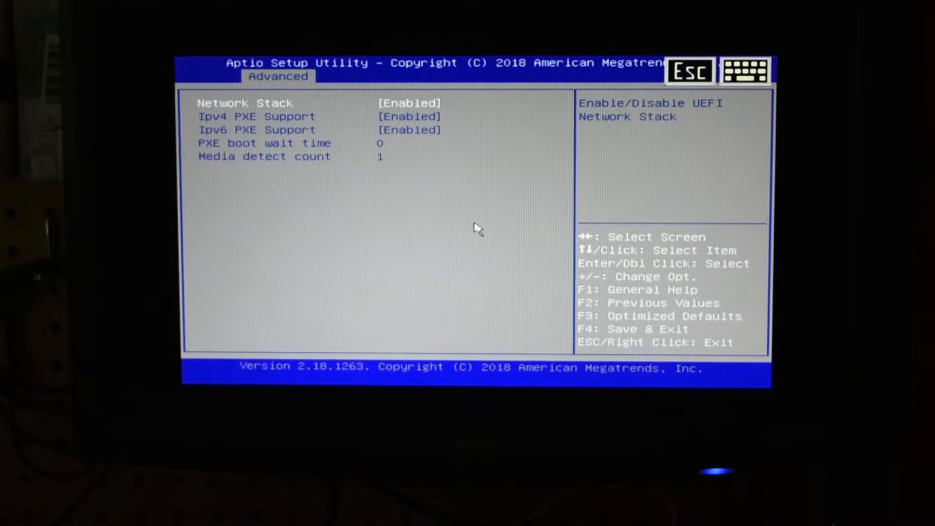
Set Network Stack to Disabled, then view the Chipset graphics memory settings.
left_click(407, 103)
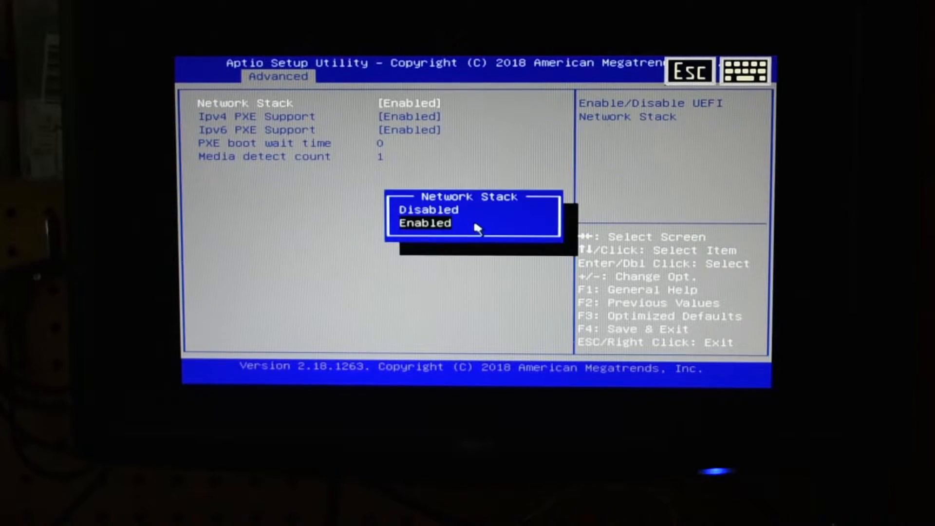
left_click(428, 209)
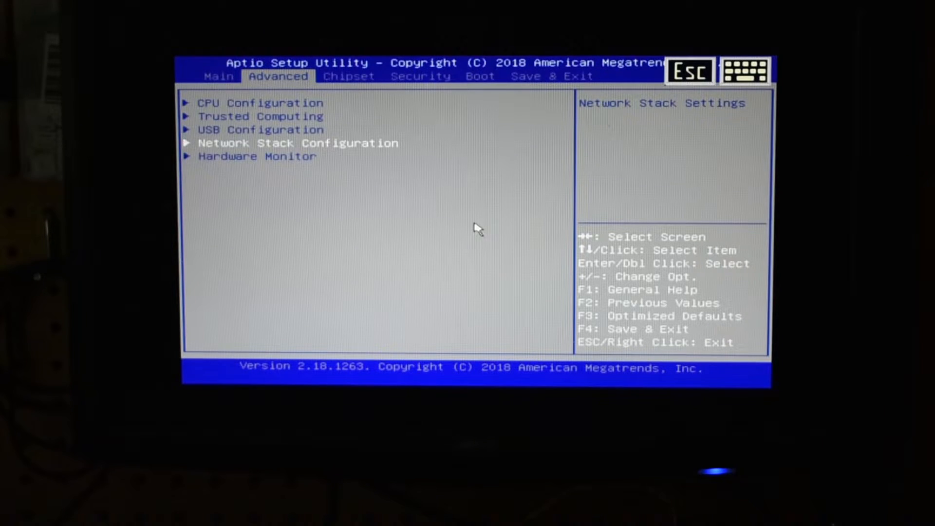
left_click(420, 77)
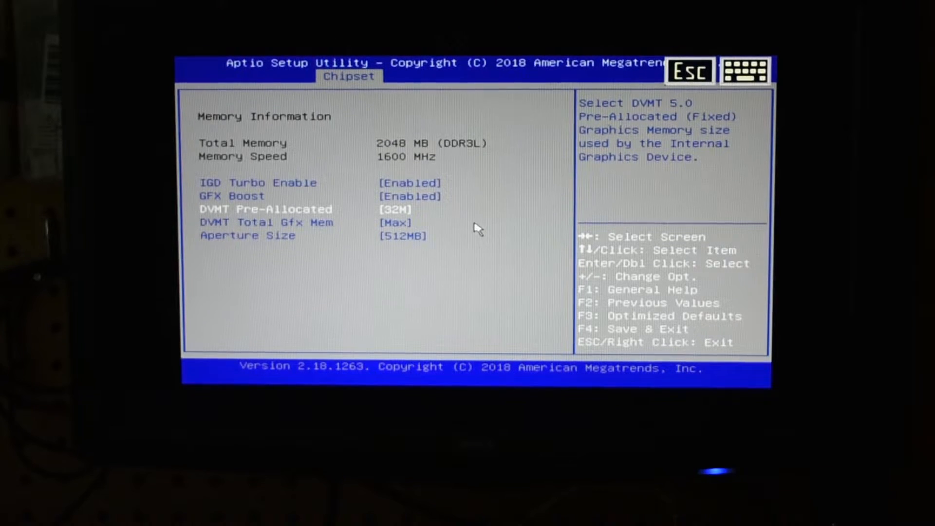
On the Boot tab, disable Quiet Boot and set Boot Option #1 to ubuntu.
left_click(480, 76)
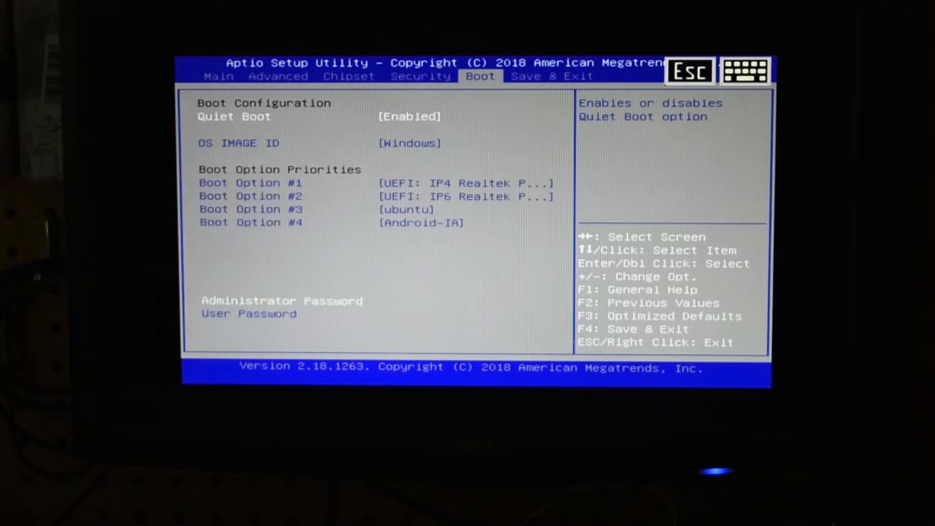
left_click(408, 116)
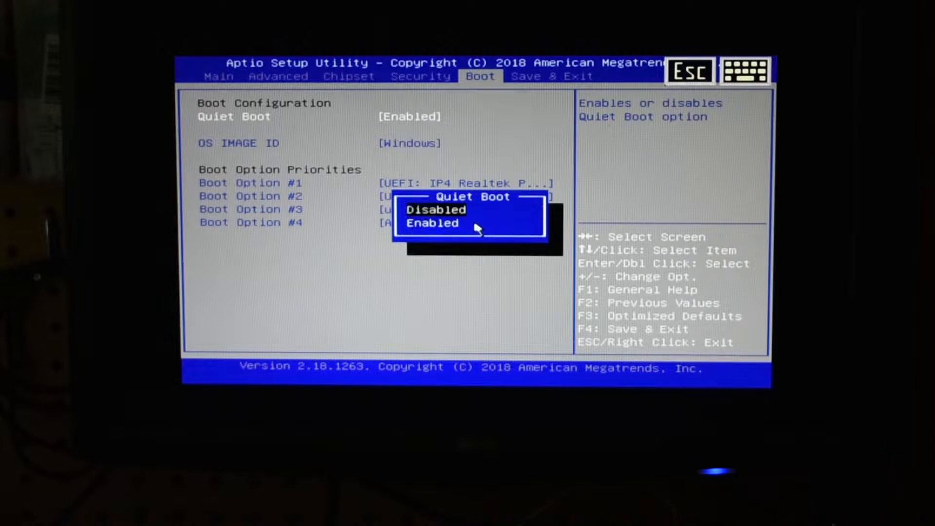
left_click(436, 210)
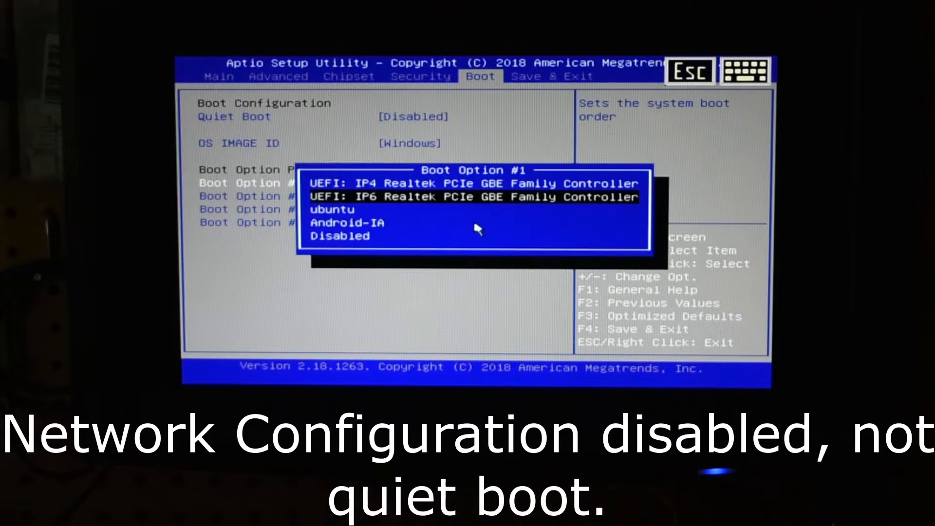
left_click(333, 209)
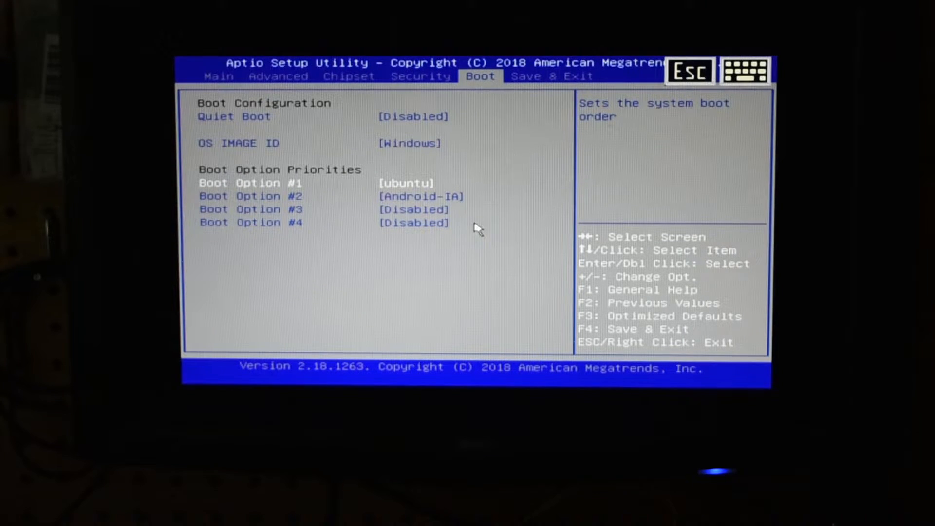
Choose Save Changes and Reset from Save & Exit and confirm with Yes.
left_click(548, 76)
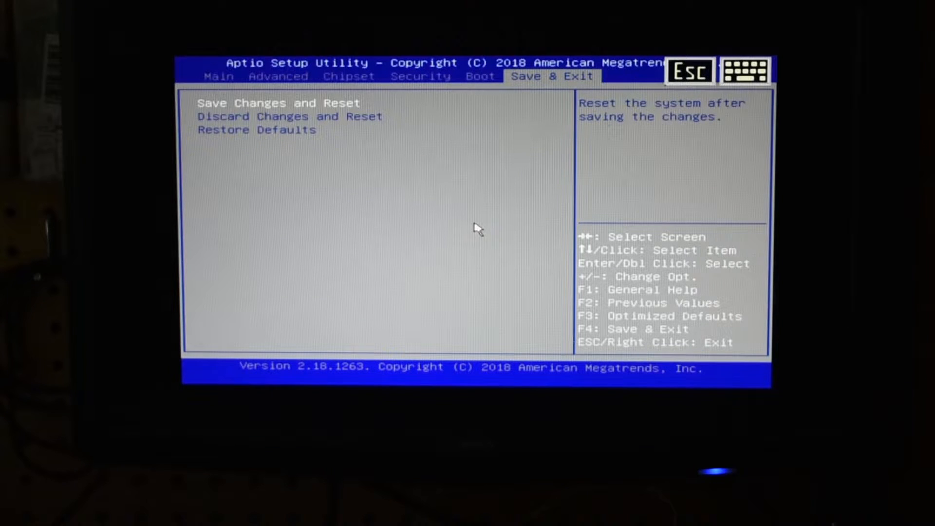
left_click(278, 103)
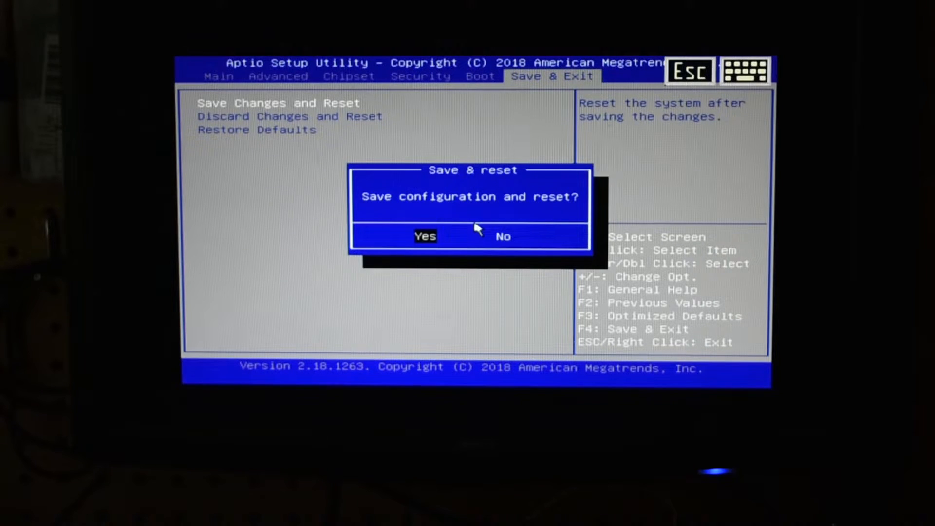
left_click(425, 236)
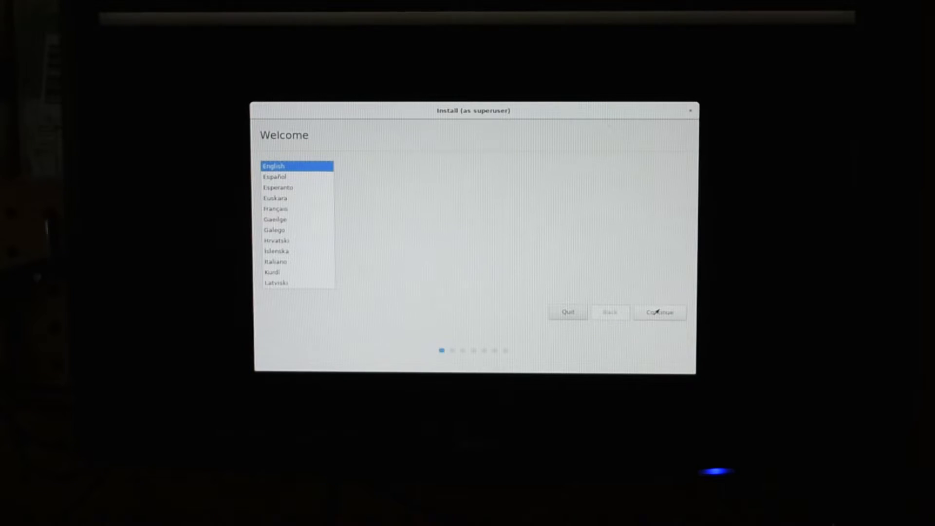
Keep English, accept the keyboard step, and choose not to connect to Wi-Fi.
left_click(659, 312)
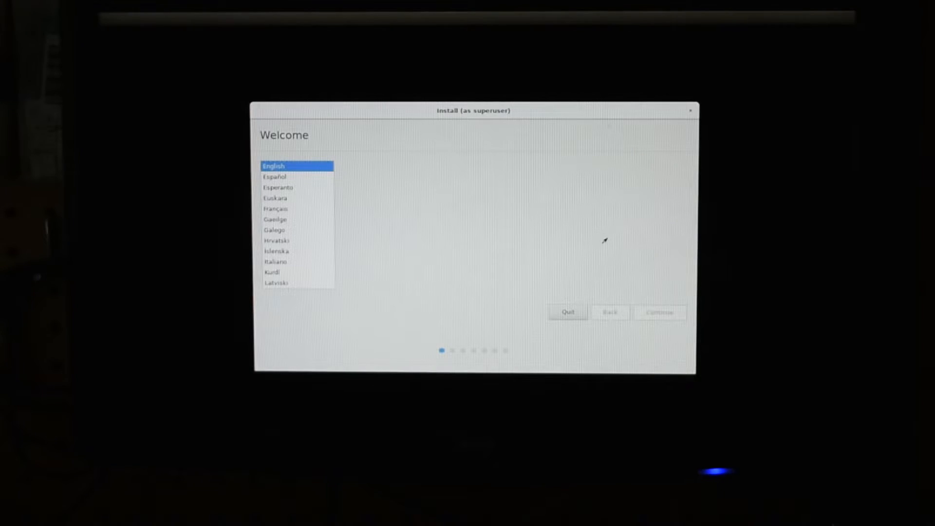
left_click(658, 313)
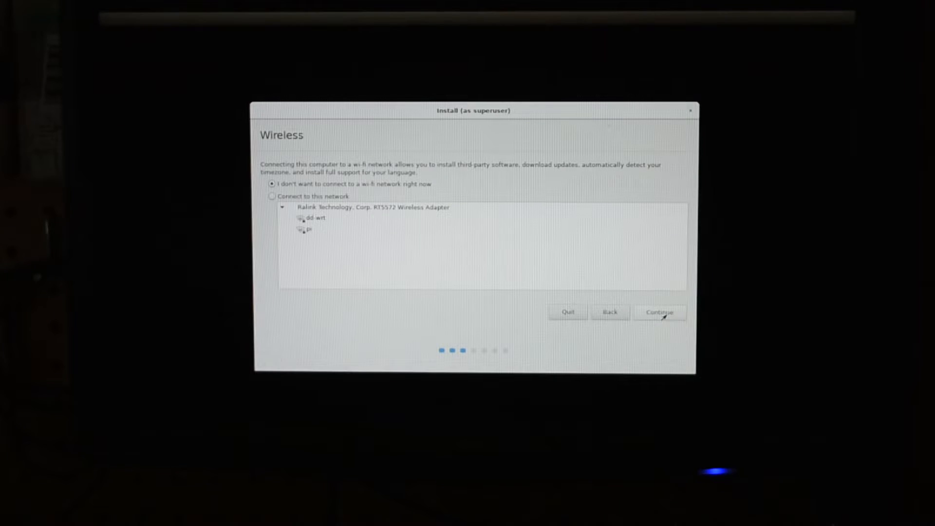
left_click(659, 313)
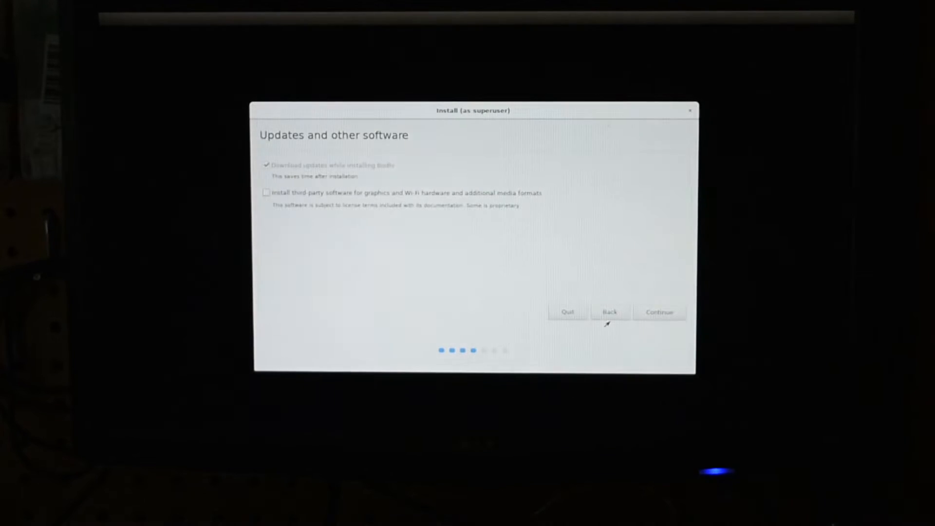
Continue past Updates and other software with updates and third-party software unticked.
left_click(659, 311)
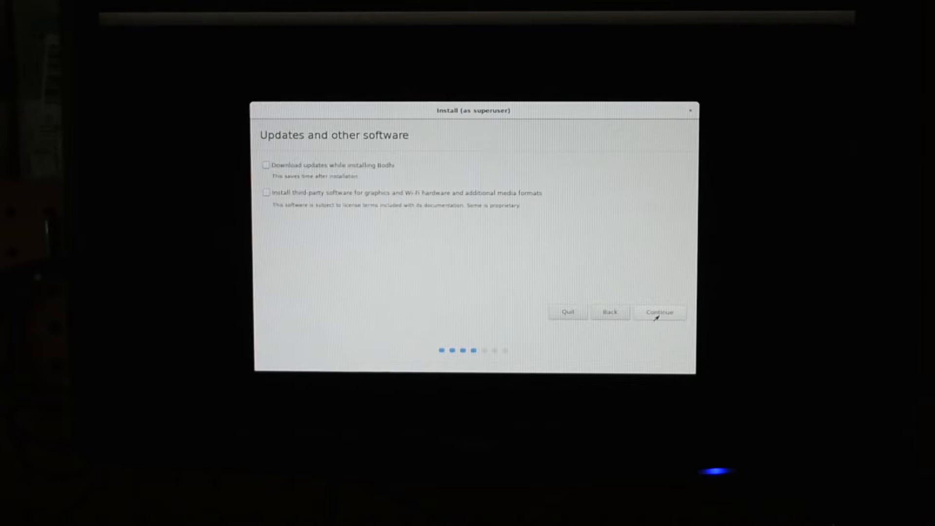
left_click(659, 313)
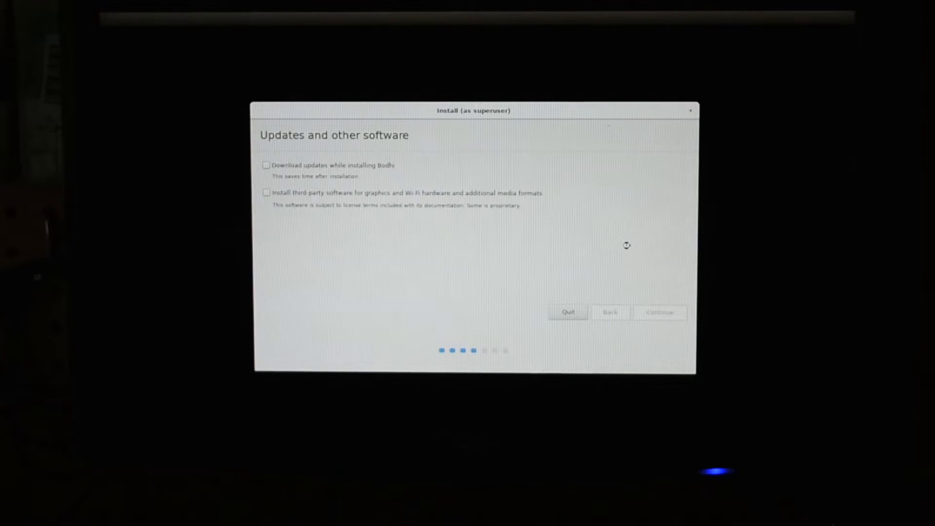
left_click(660, 312)
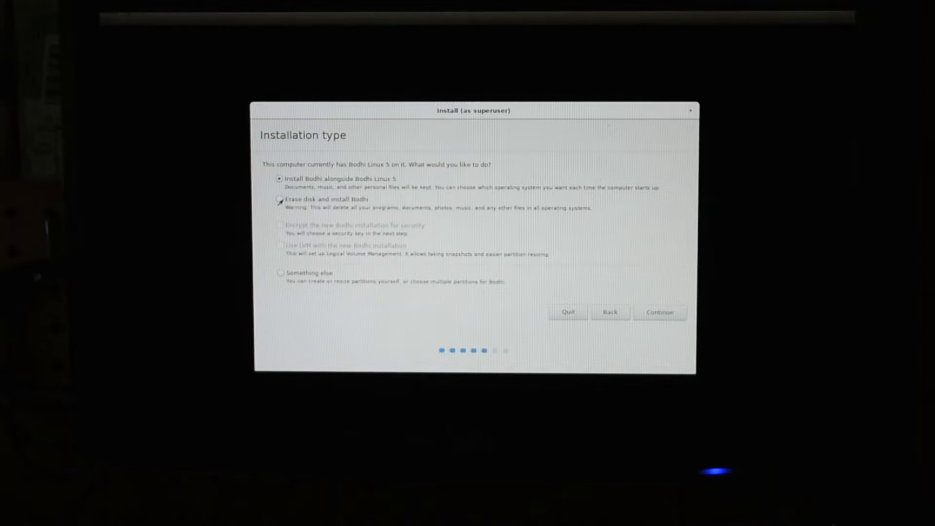
Choose 'Erase disk and install Bodhi', Install Now, and confirm the disk changes.
left_click(281, 199)
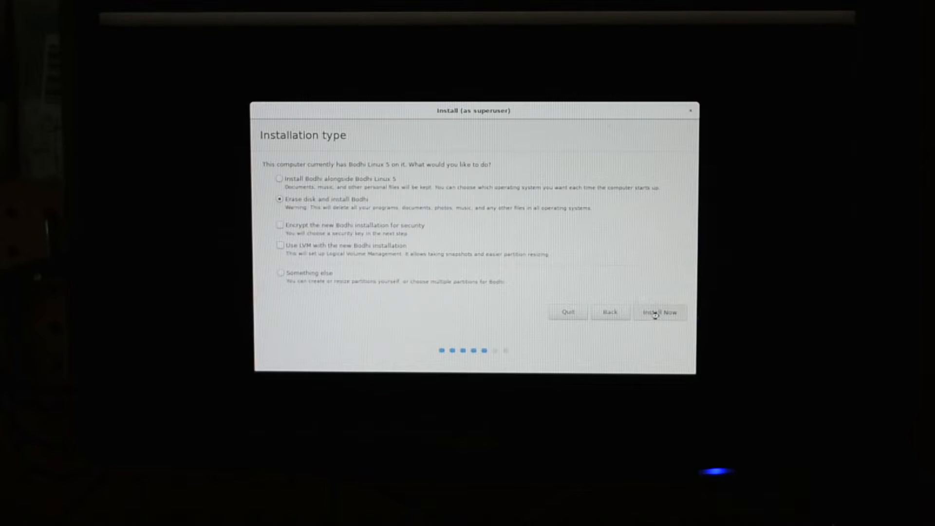
left_click(660, 313)
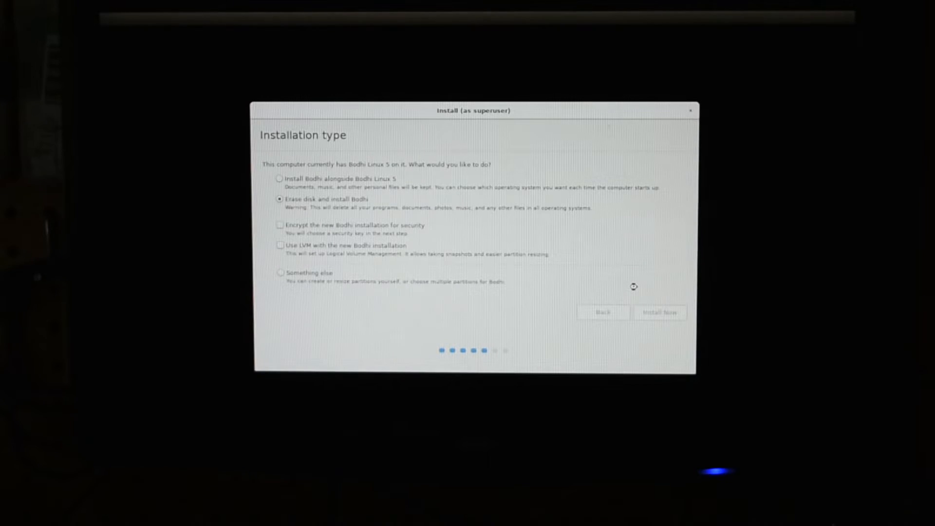
left_click(660, 312)
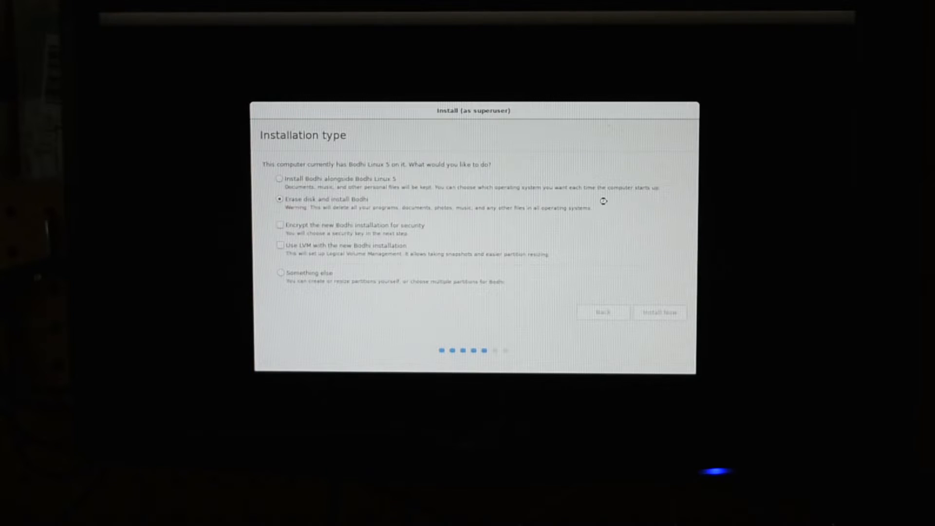
left_click(659, 313)
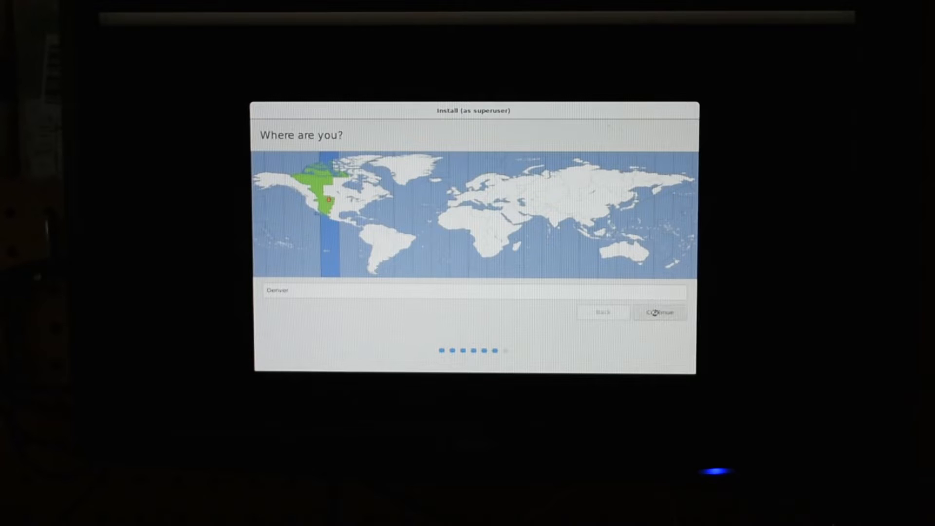
Keep Denver as the location, create user 'ato' with automatic login, and continue.
left_click(659, 312)
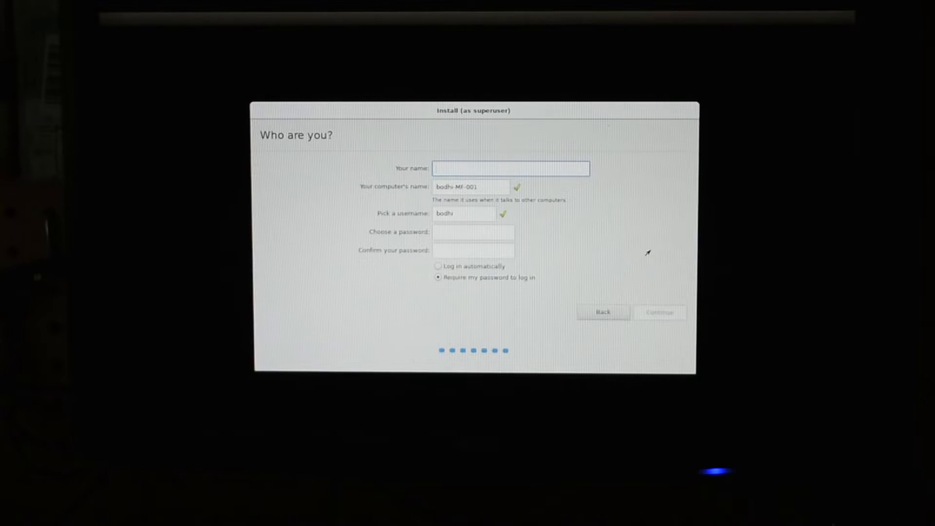
type("atomic")
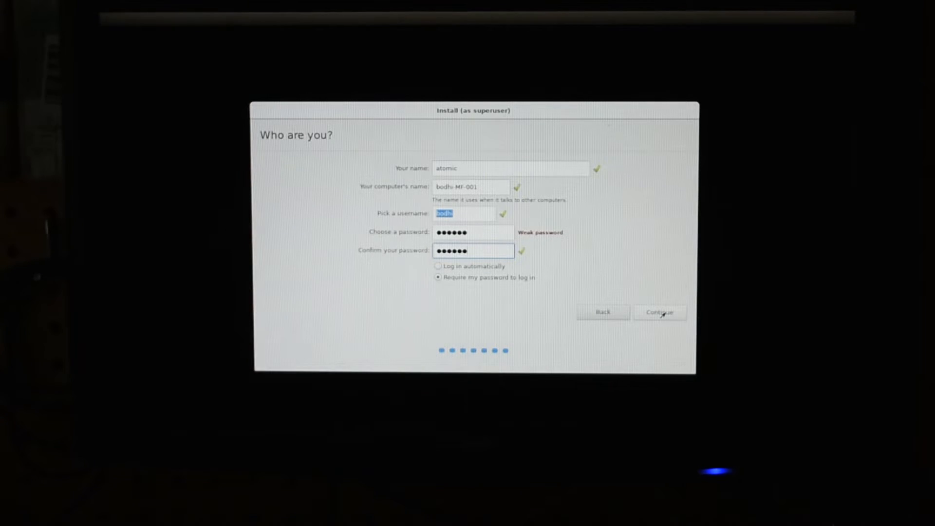
left_click(439, 266)
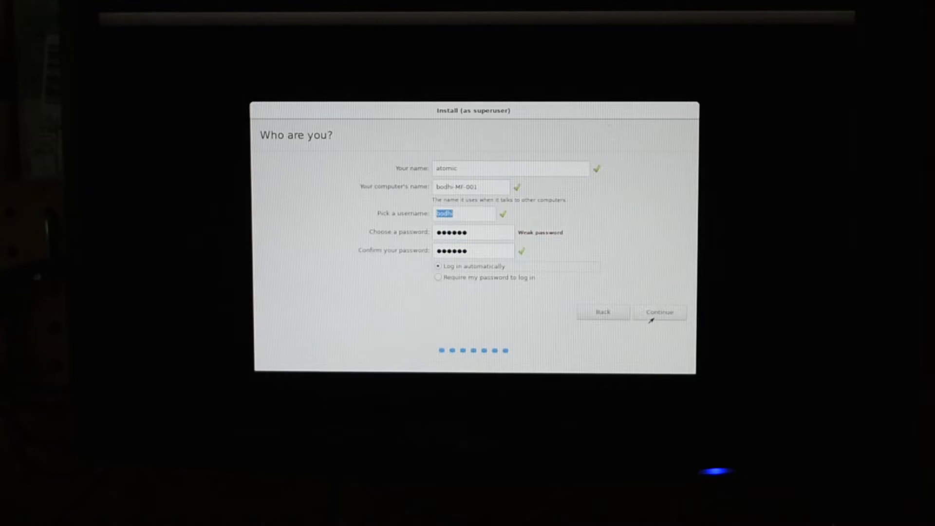
left_click(660, 312)
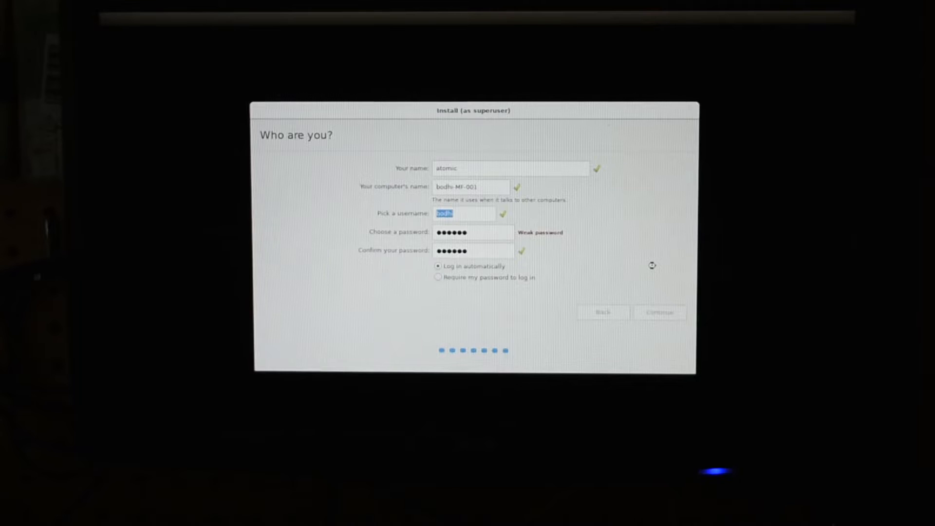
left_click(659, 313)
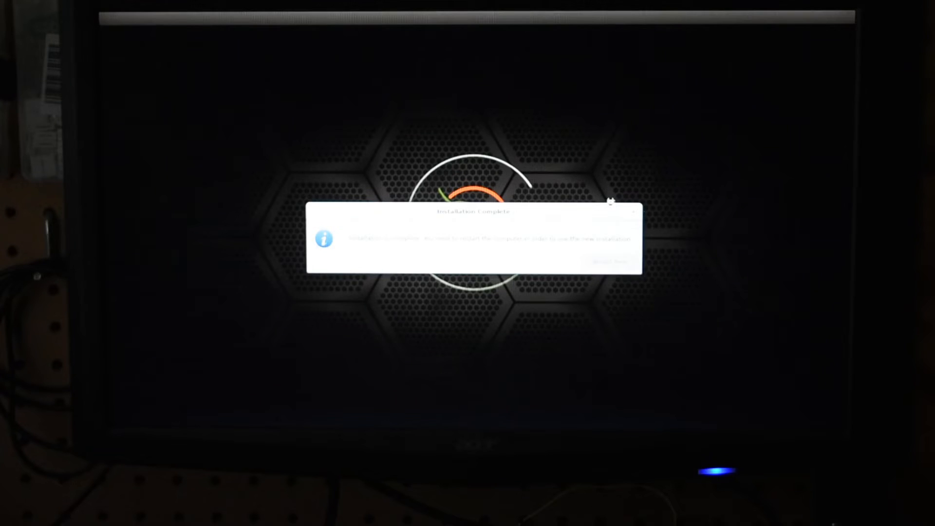
mouse_move(607, 162)
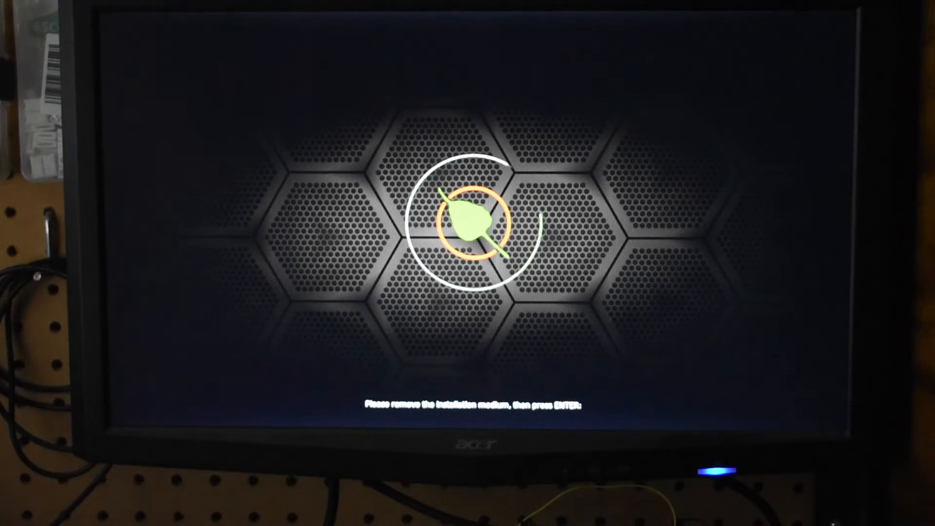
Confirm the restart at the prompt once the USB drive is removed.
key("enter")
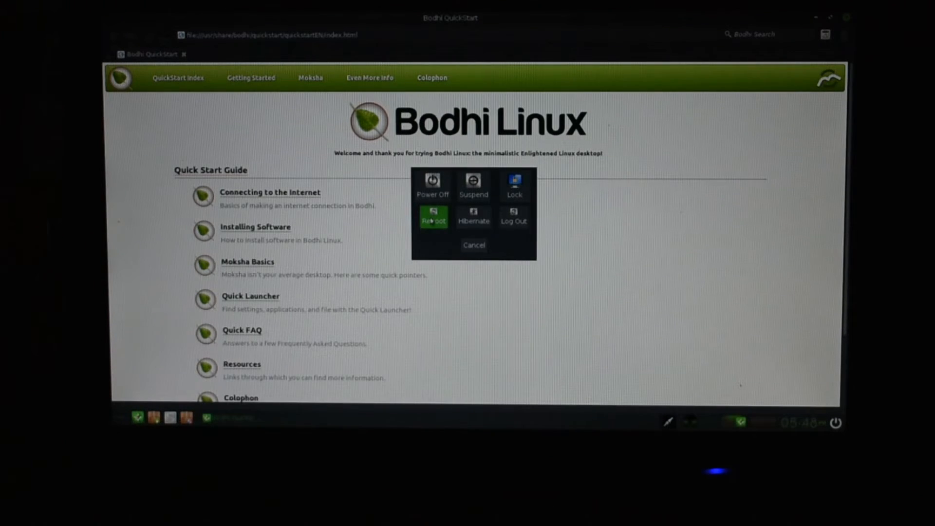
Choose Reboot in the power options dialog.
left_click(432, 216)
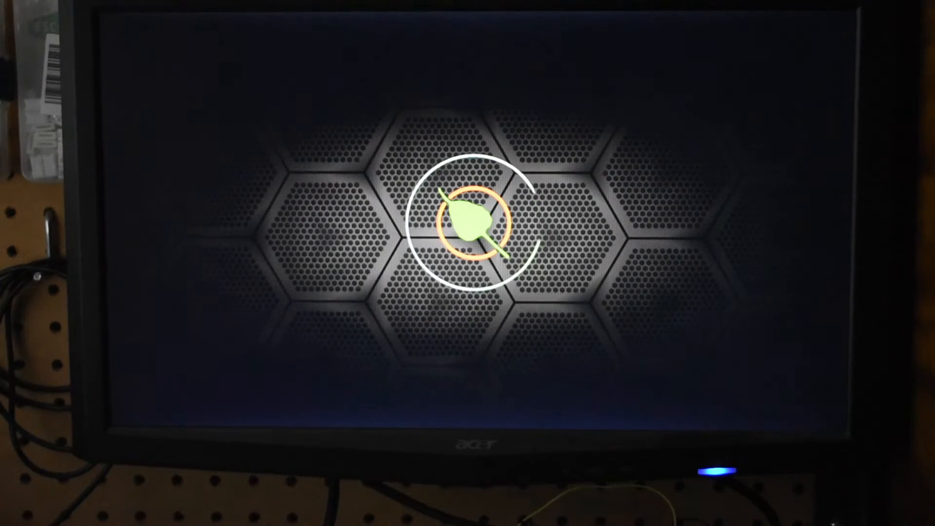